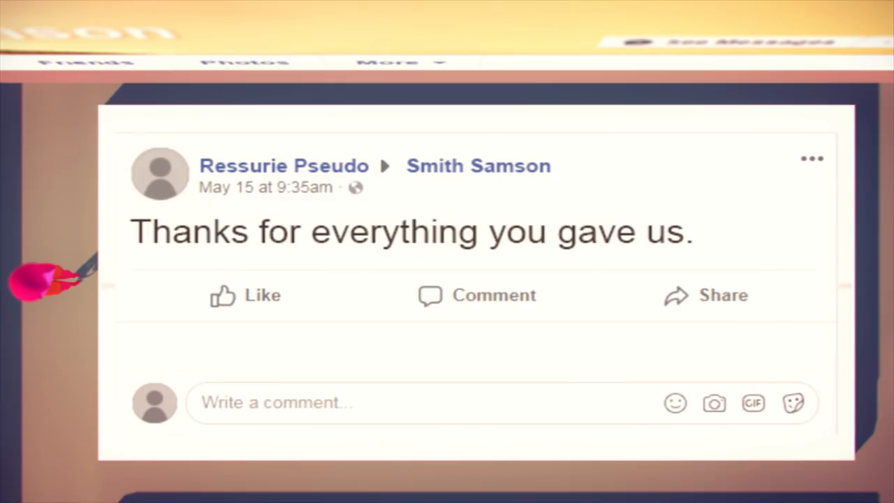
{"action": "mouse_move", "coordinate": [56, 280]}
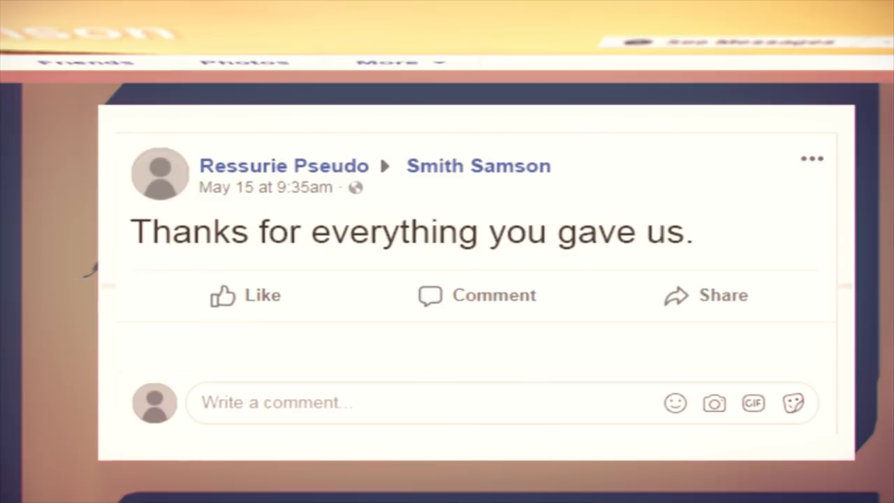